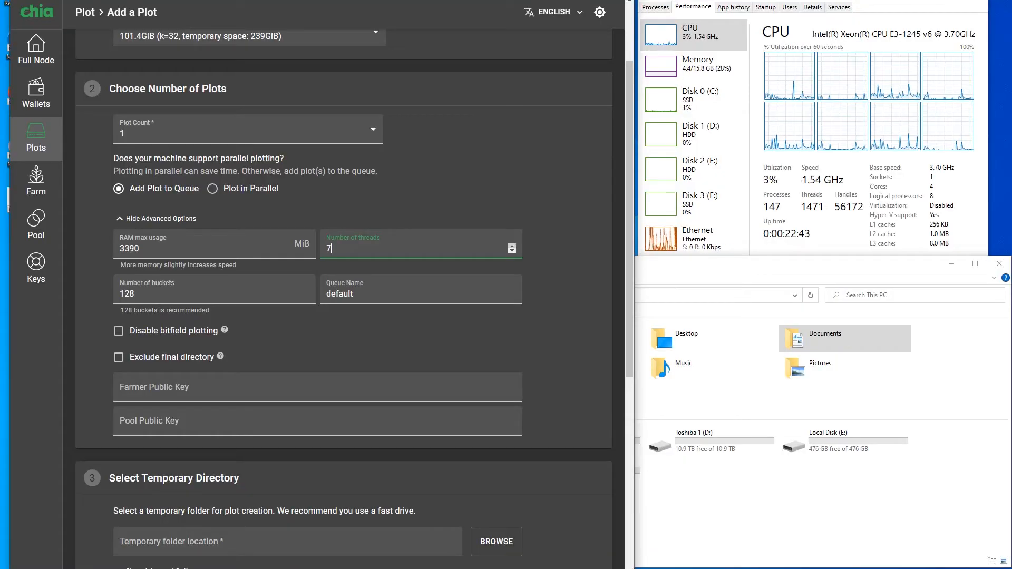
# - Raise the Number of threads to 8, keeping 3390 MiB RAM and 128 buckets
pyautogui.click(510, 245)
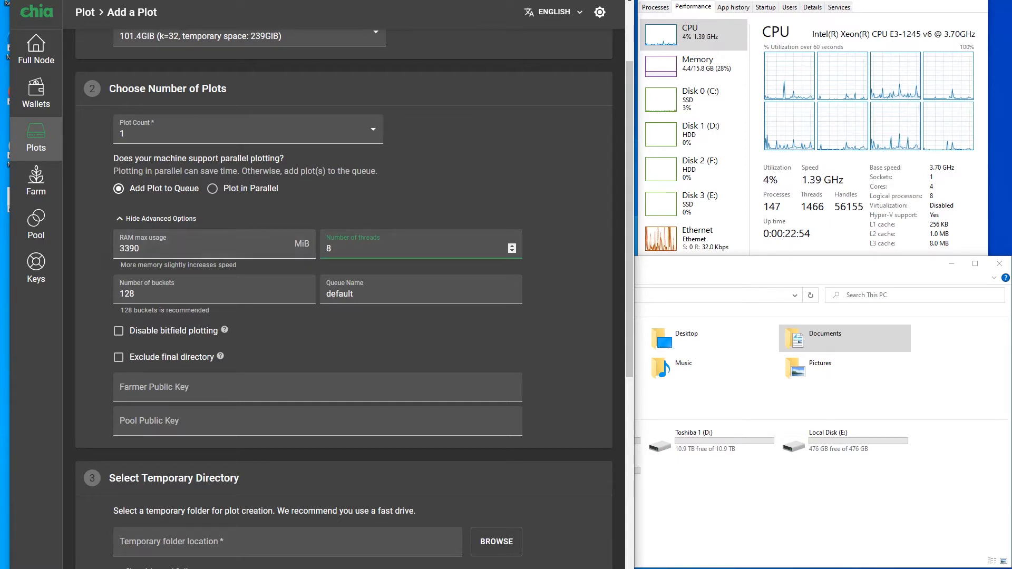
pyautogui.scroll(-3)
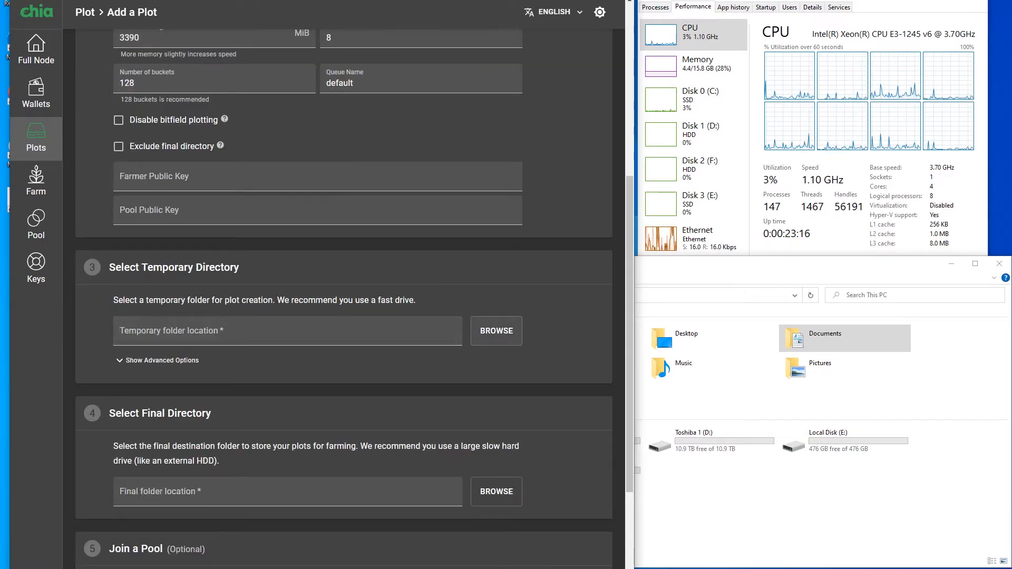